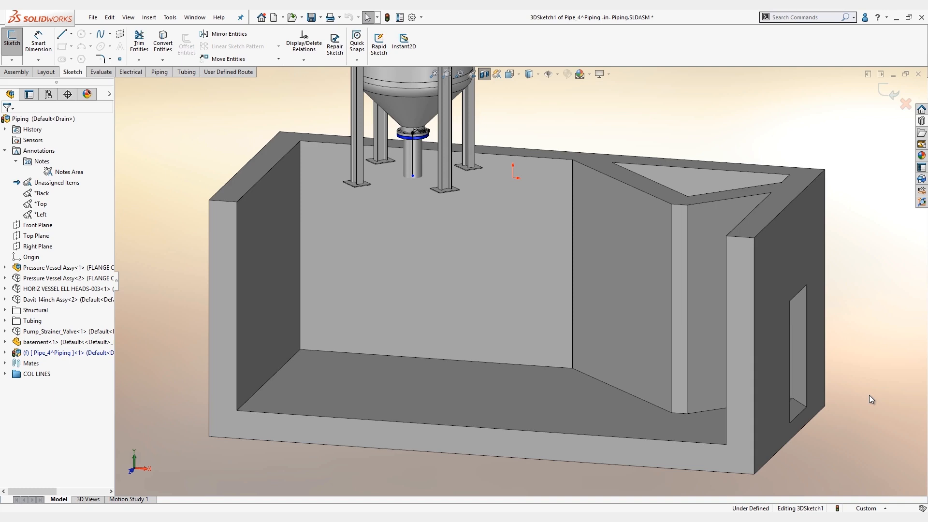
mouse_move(649, 143)
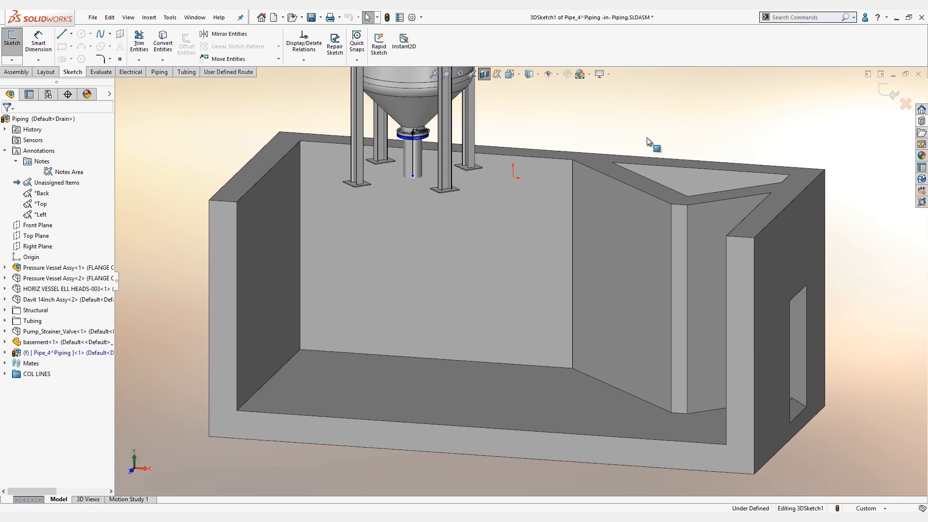
- Show the Piping tab's routing tools while editing Pipe_4's route sketch
left_click(159, 71)
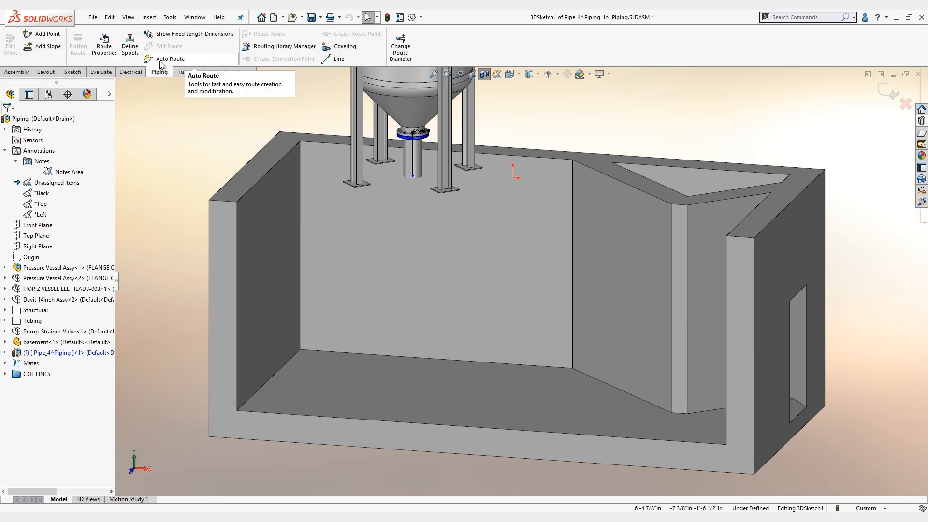
- Auto-route the drain pipe along the basement geometry, starting from the open pipe end
left_click(171, 58)
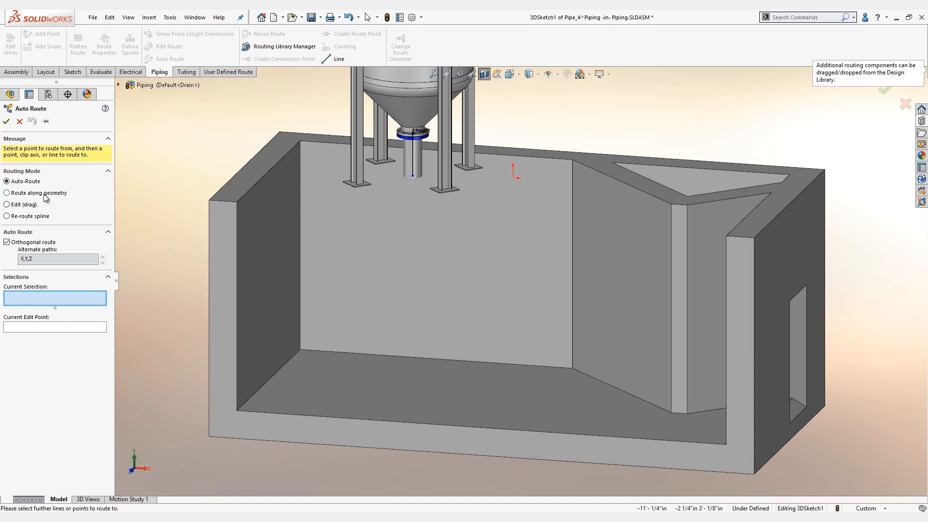
left_click(6, 224)
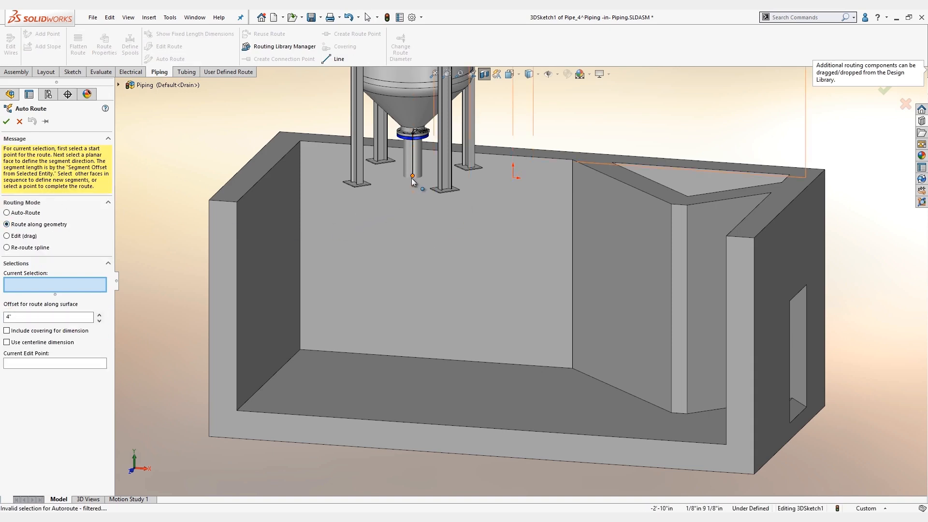
left_click(411, 176)
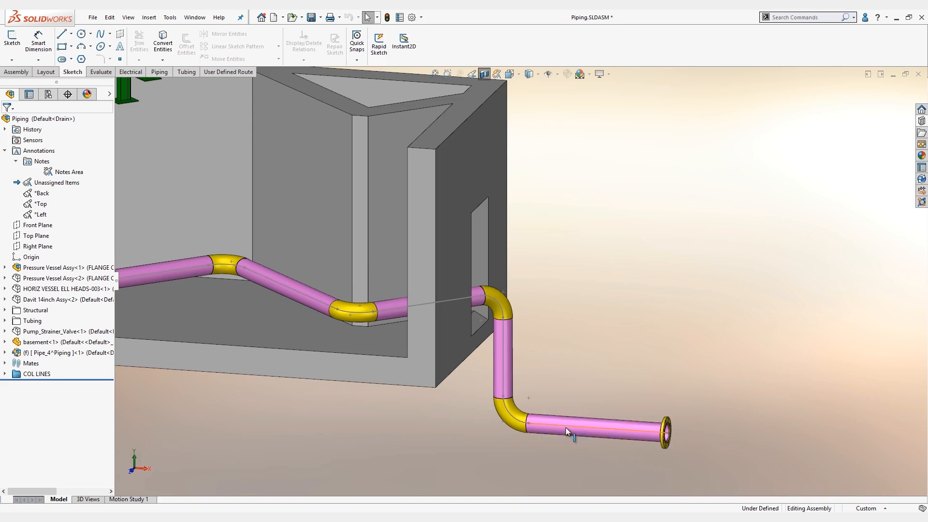
- Edit the drain route and remove the pipe from its final segment
right_click(566, 431)
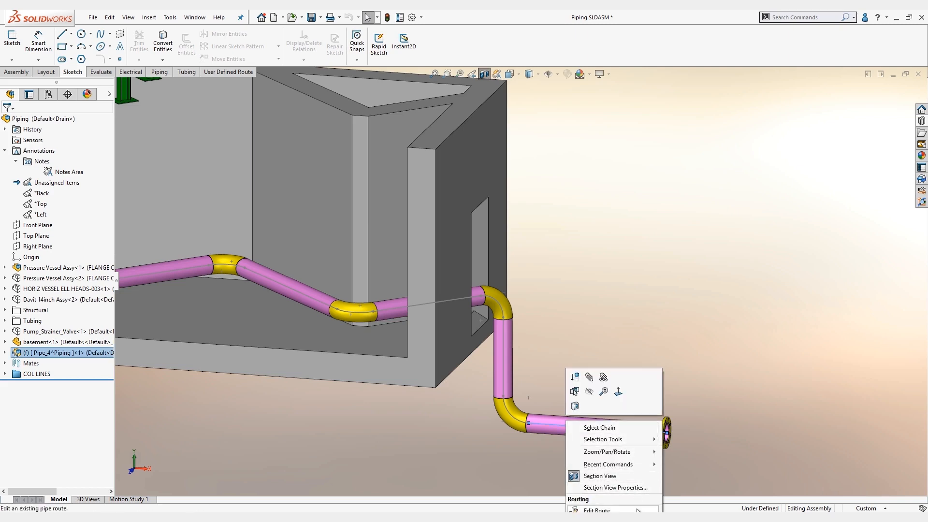
left_click(596, 509)
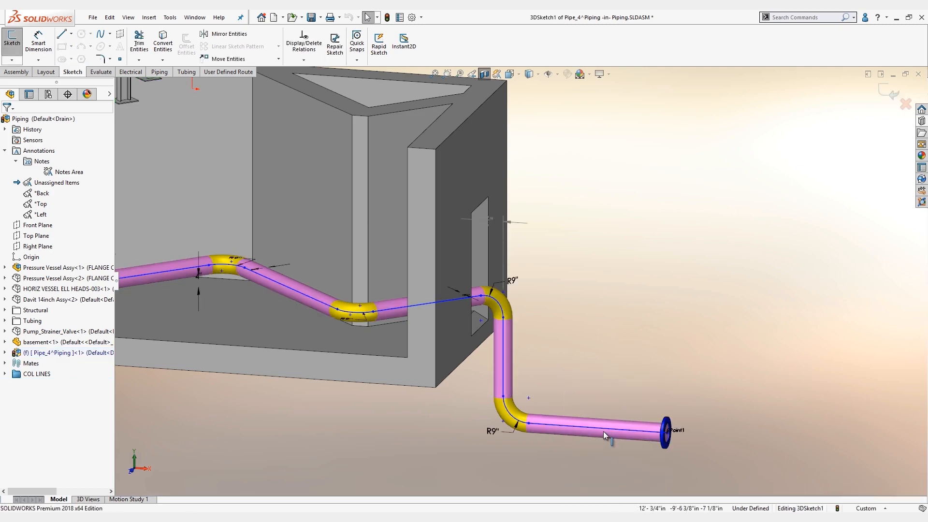
right_click(604, 435)
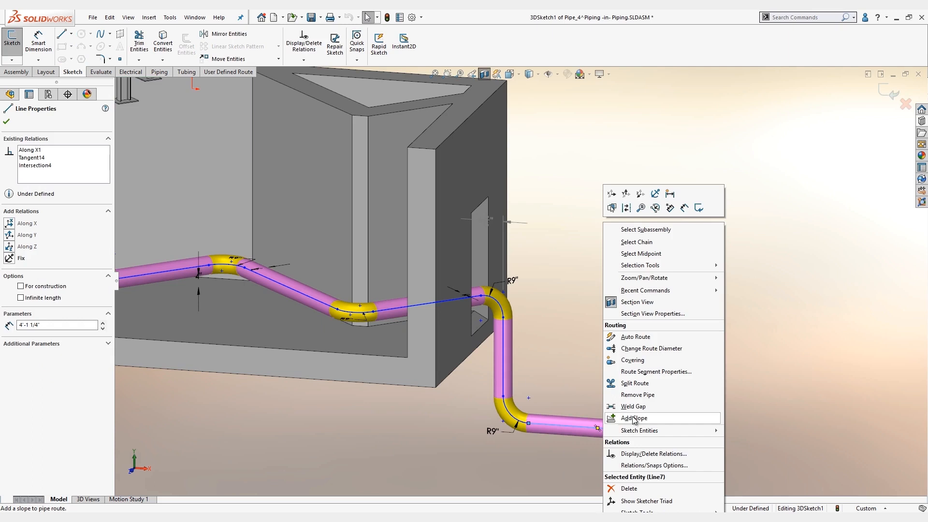
mouse_move(635, 395)
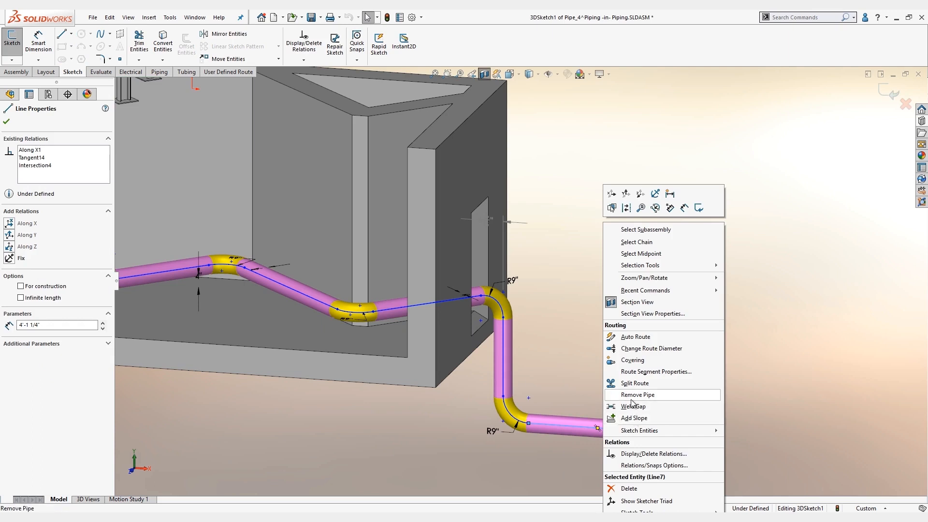
left_click(636, 395)
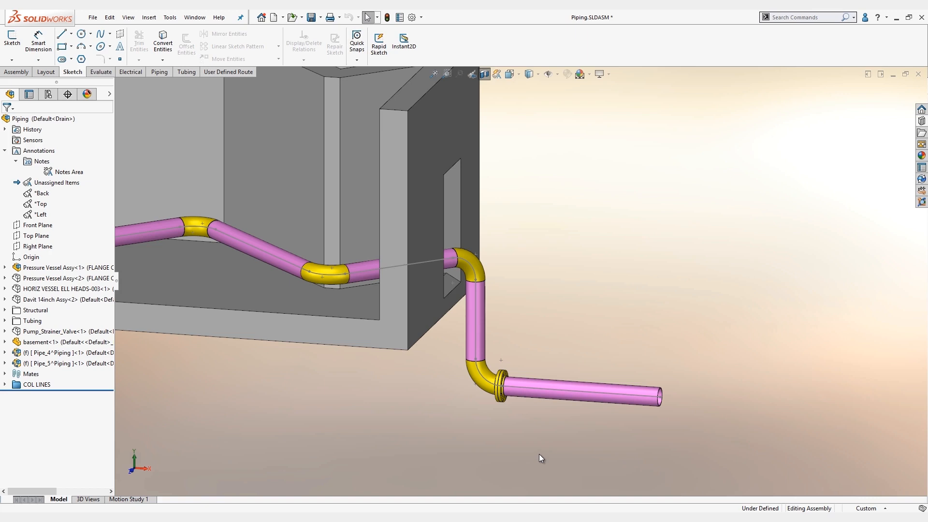
- Edit Pipe_5's route and bring up routing options for its horizontal line
right_click(562, 388)
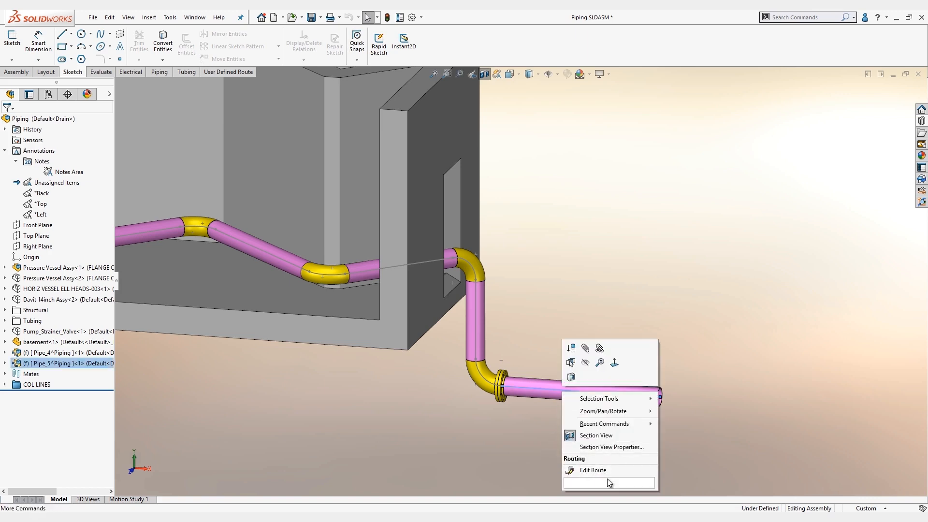
left_click(591, 470)
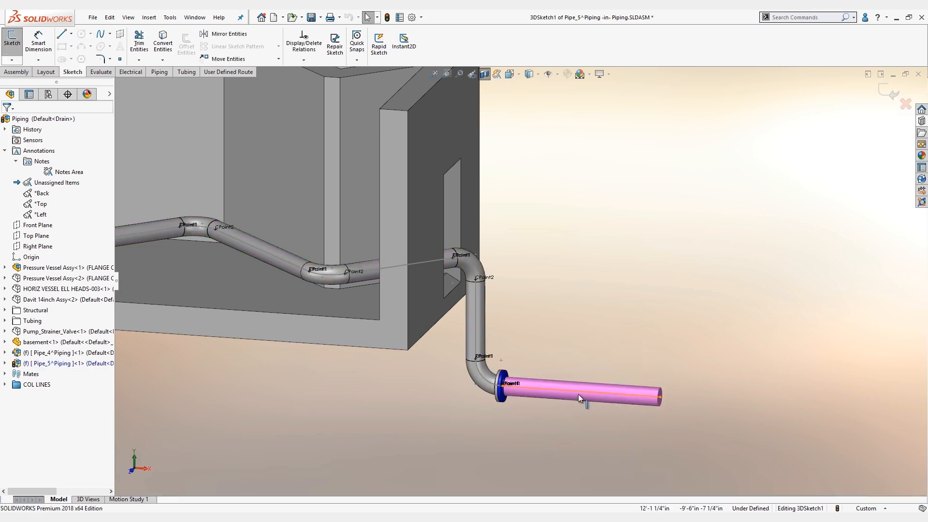
right_click(580, 391)
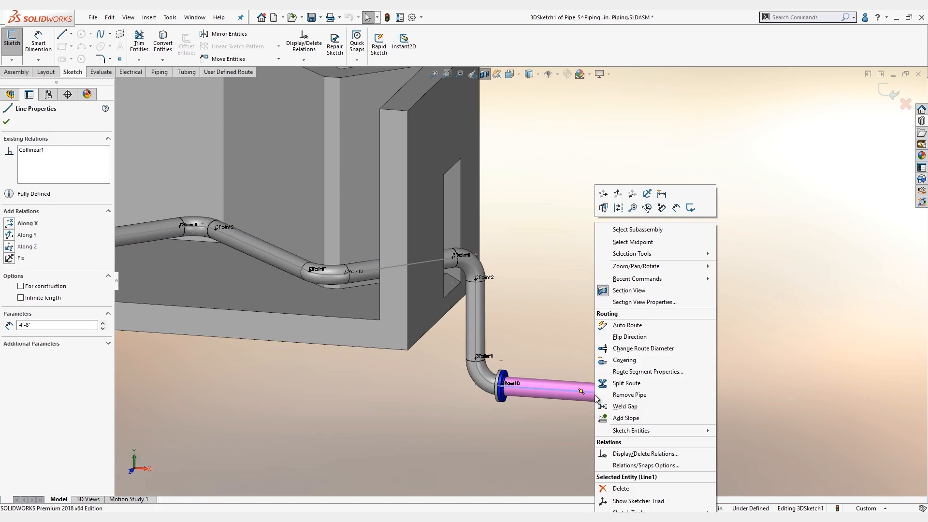
- Add a 1:30 slope to Pipe_5's line, using Top Plane for gravity and the flange-end point as start
left_click(625, 418)
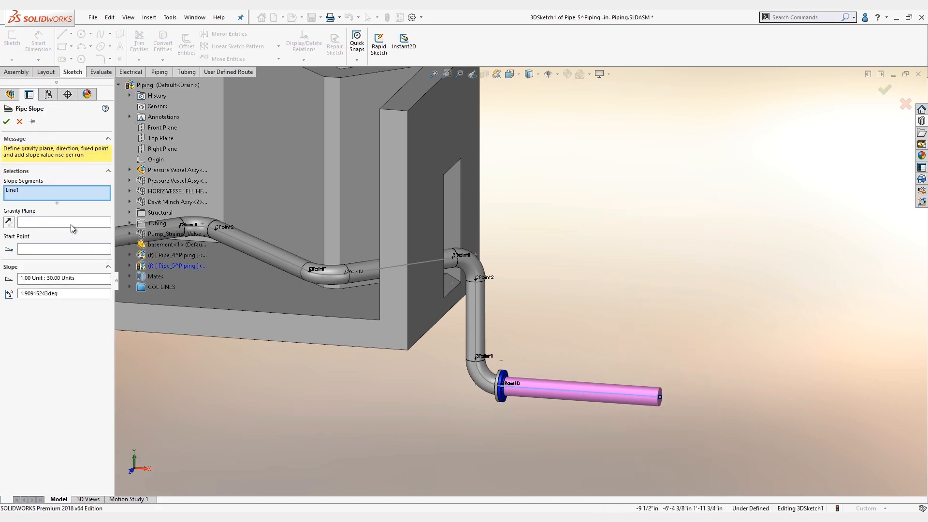
left_click(63, 222)
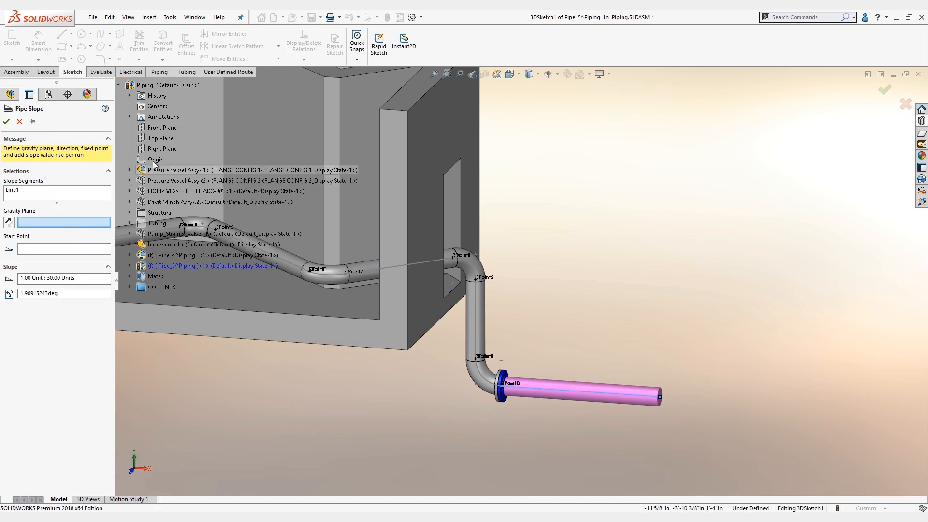
left_click(161, 138)
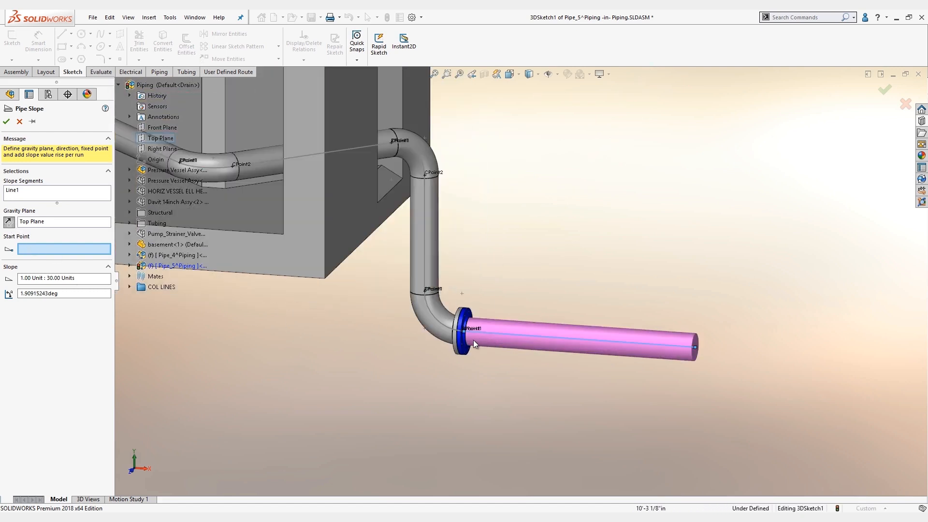
left_click(471, 340)
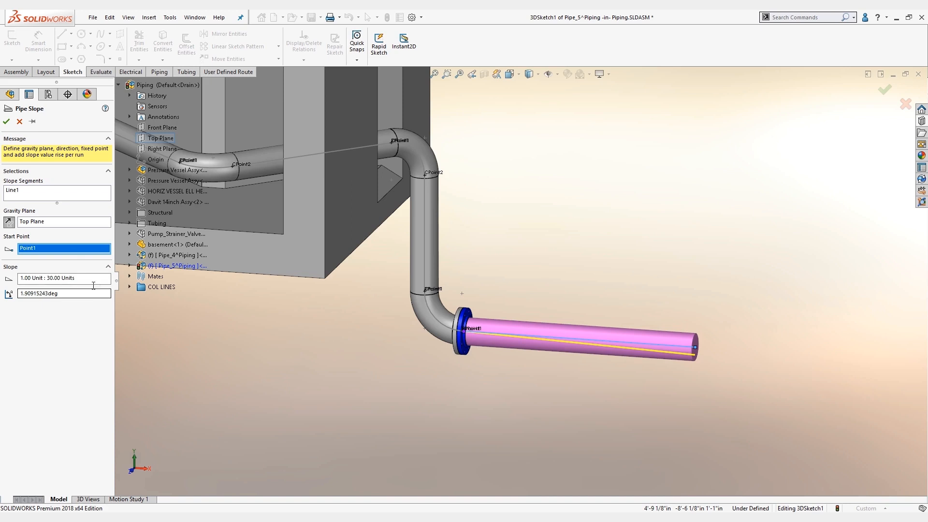
left_click(19, 121)
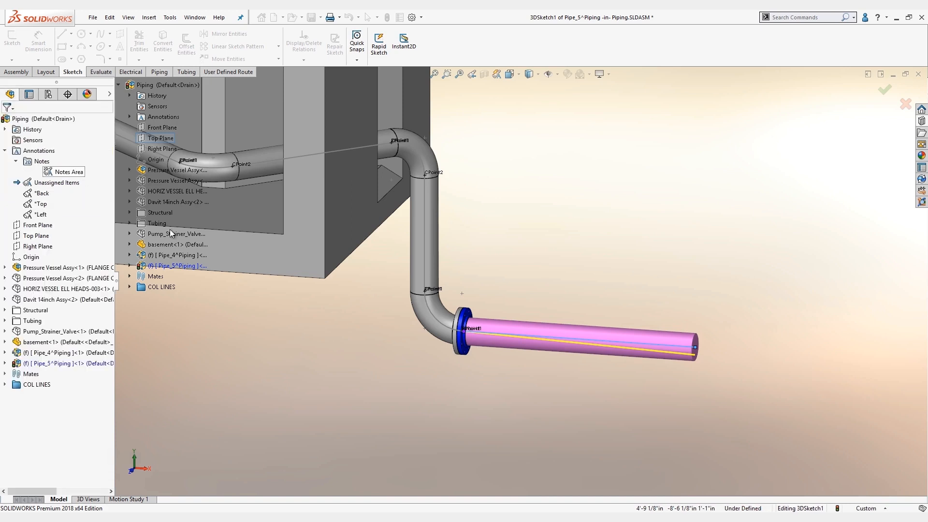